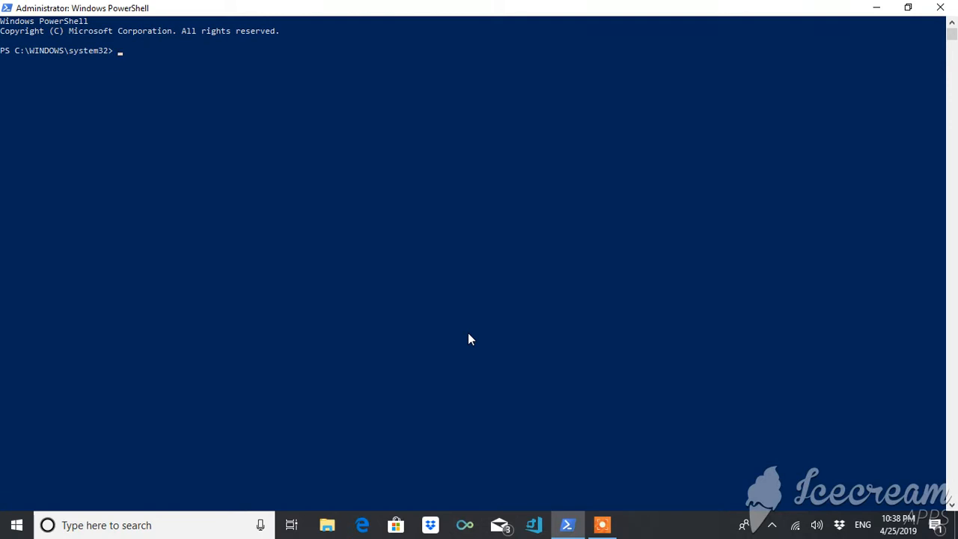
Step: Run get-date to show the current date, Thursday, April 25, 2019
type("g")
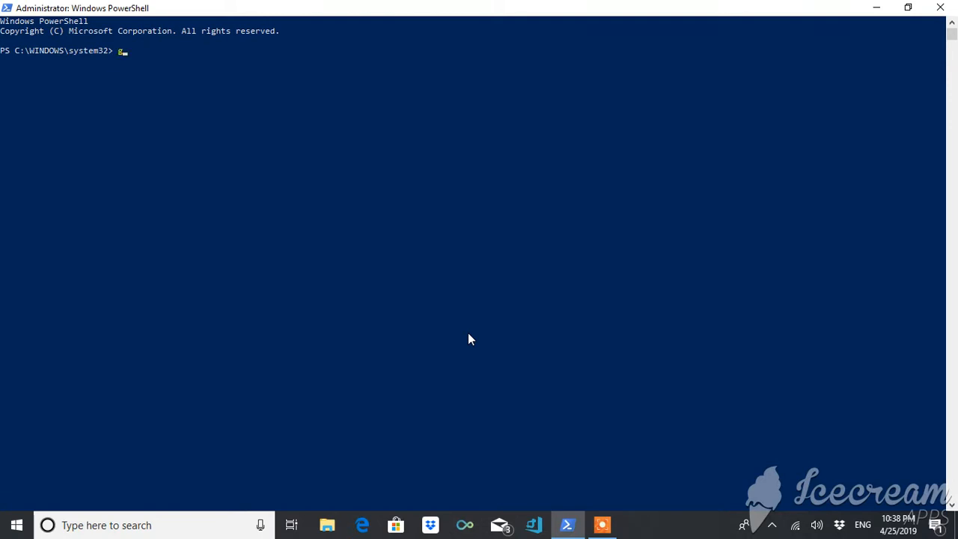
type("et")
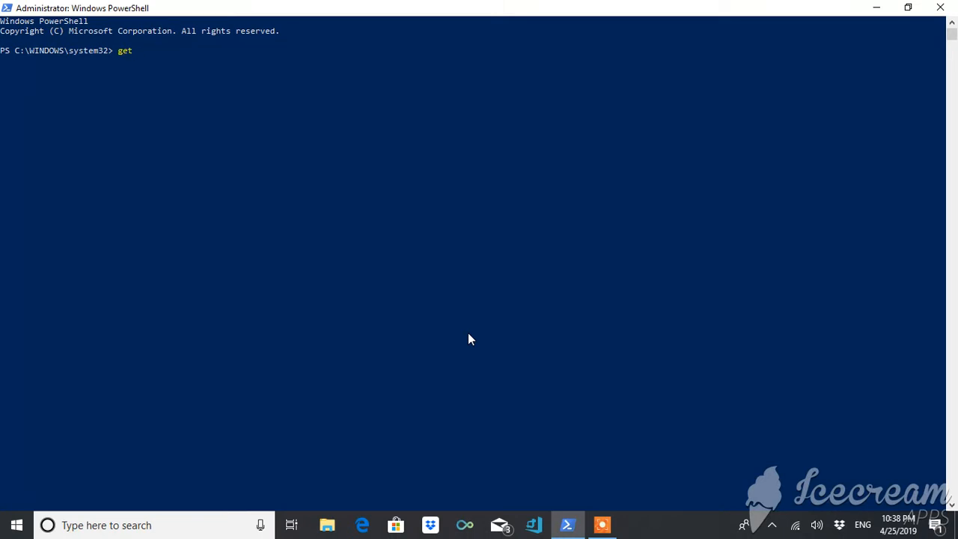
type("-date")
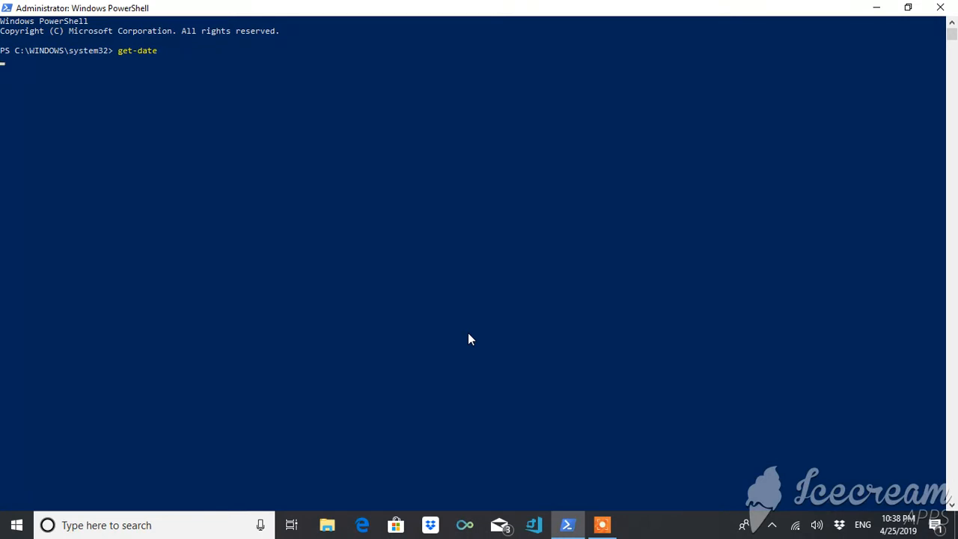
key("Return")
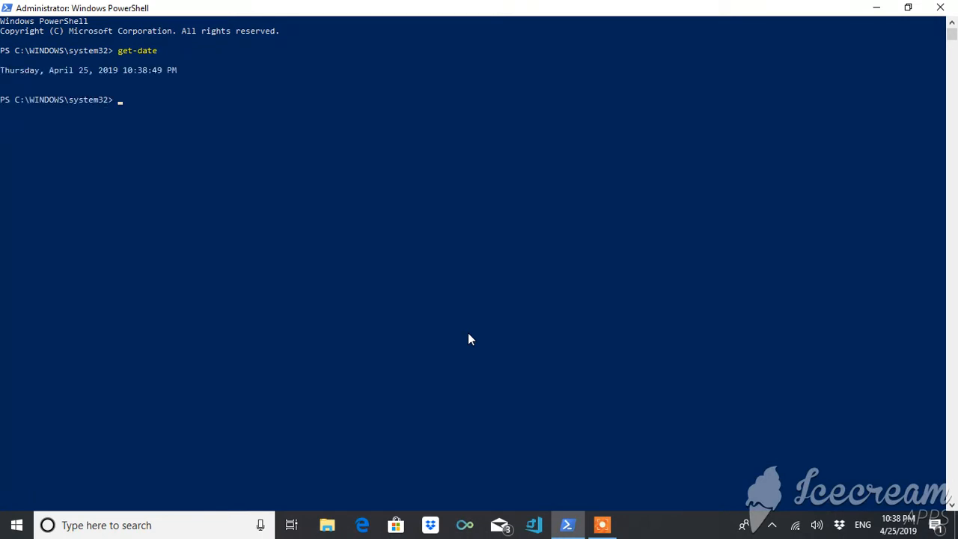
Step: Pipe get-date to gm and scroll through the System.DateTime member list
type("get-date |")
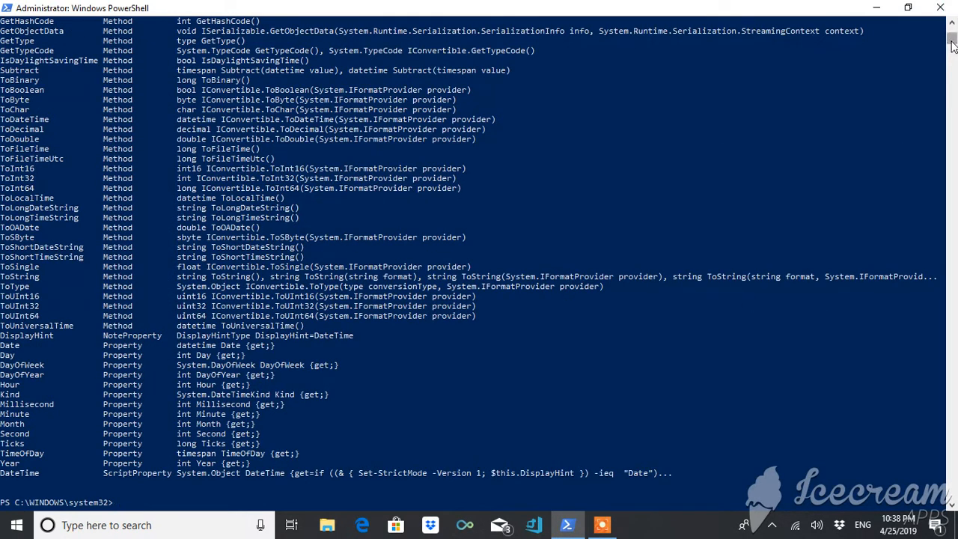
scroll("up", 3)
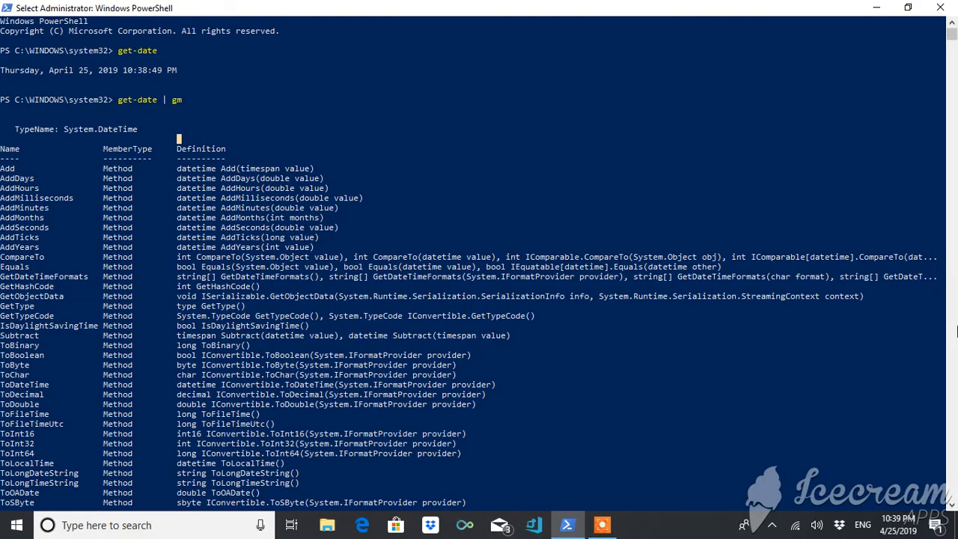
scroll("down", 3)
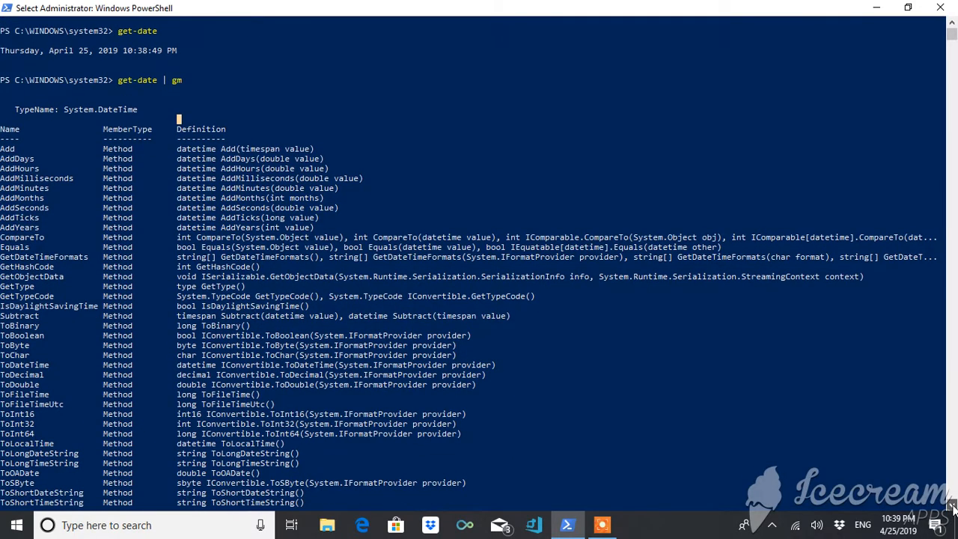
scroll("down", 3)
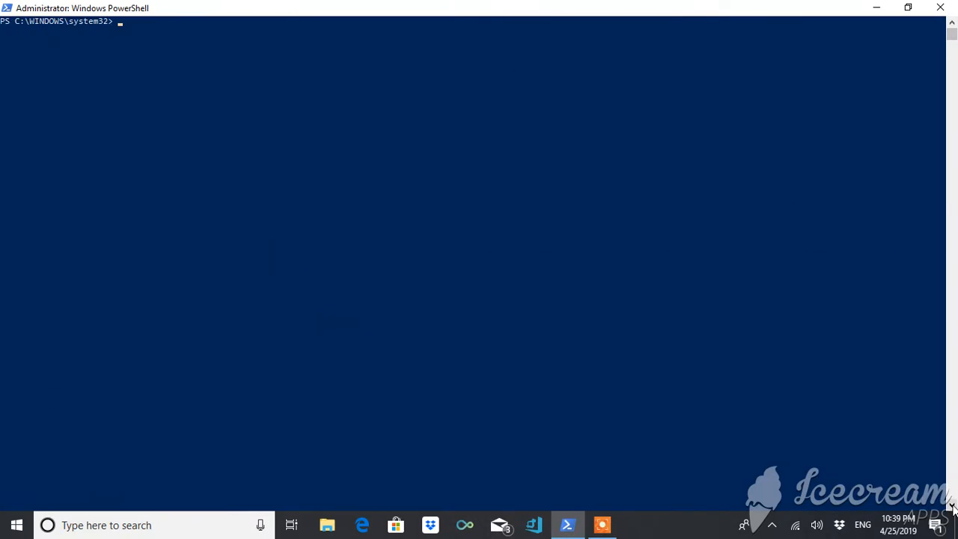
Step: Run get-date again on the cleared console, returning 10:39:12 PM
type("get-date")
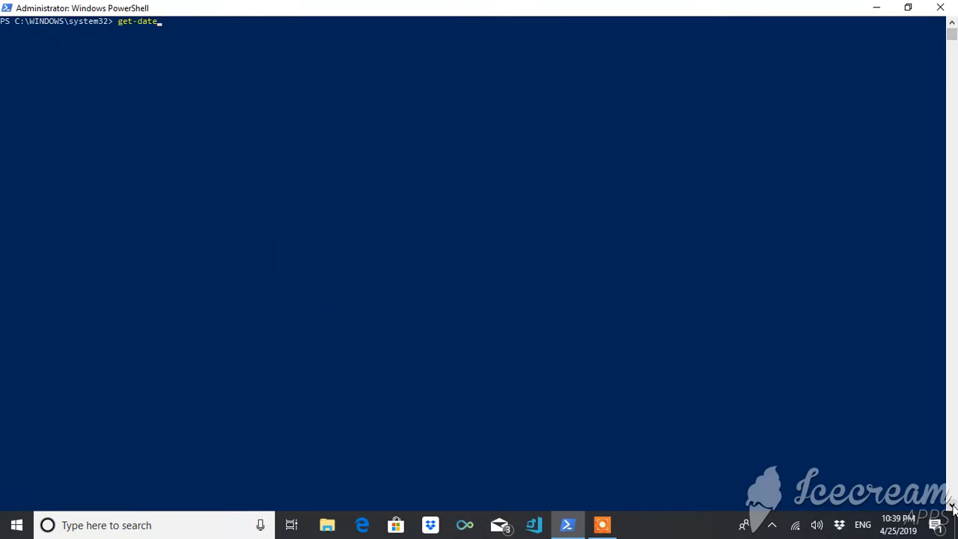
key("Return")
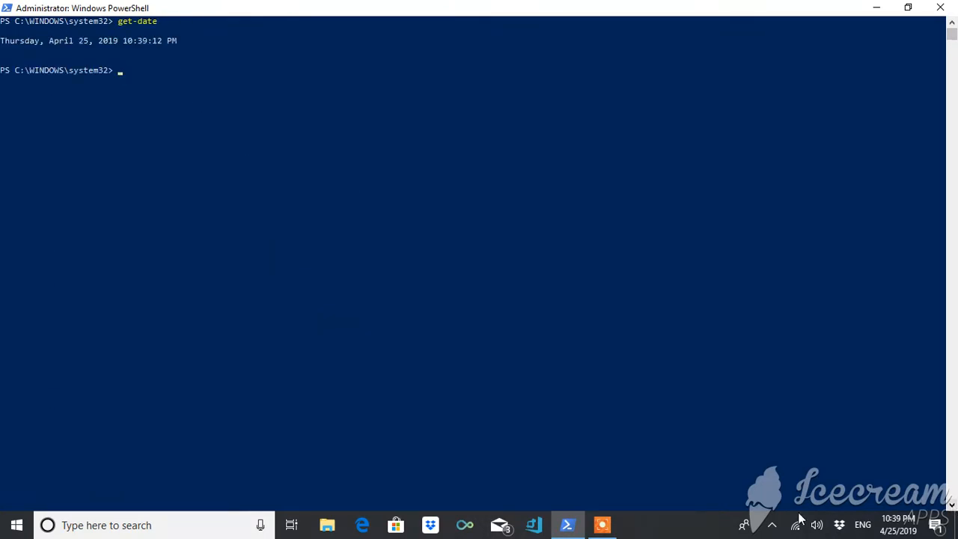
mouse_move(27, 63)
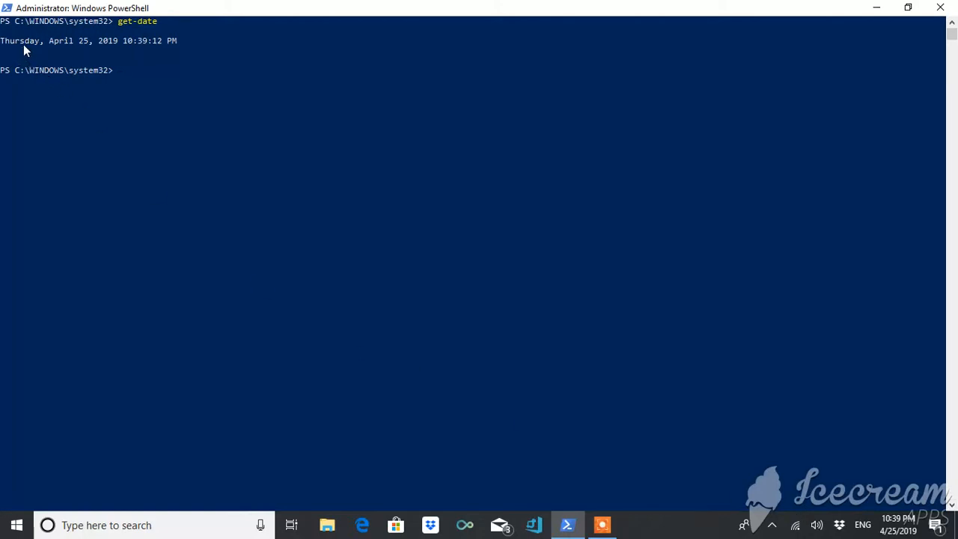
mouse_move(63, 50)
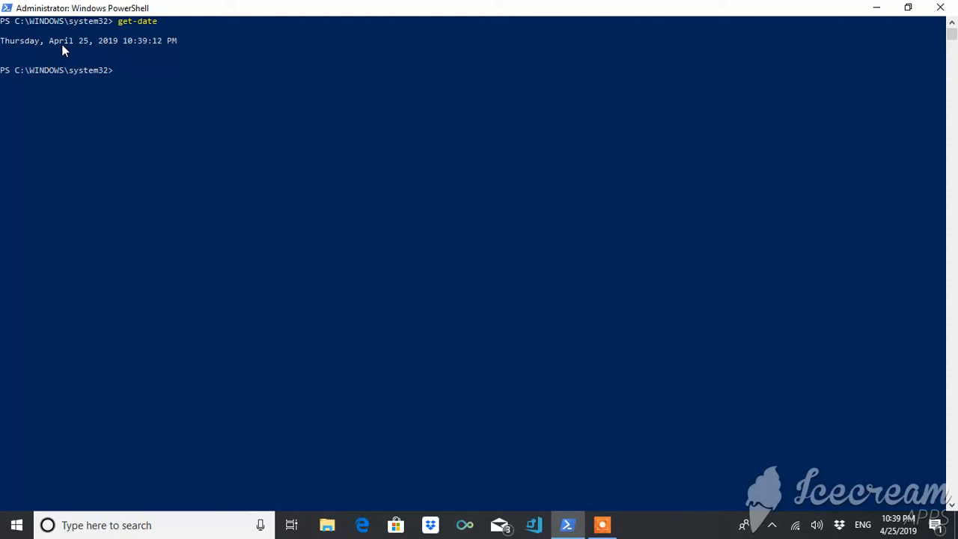
mouse_move(84, 49)
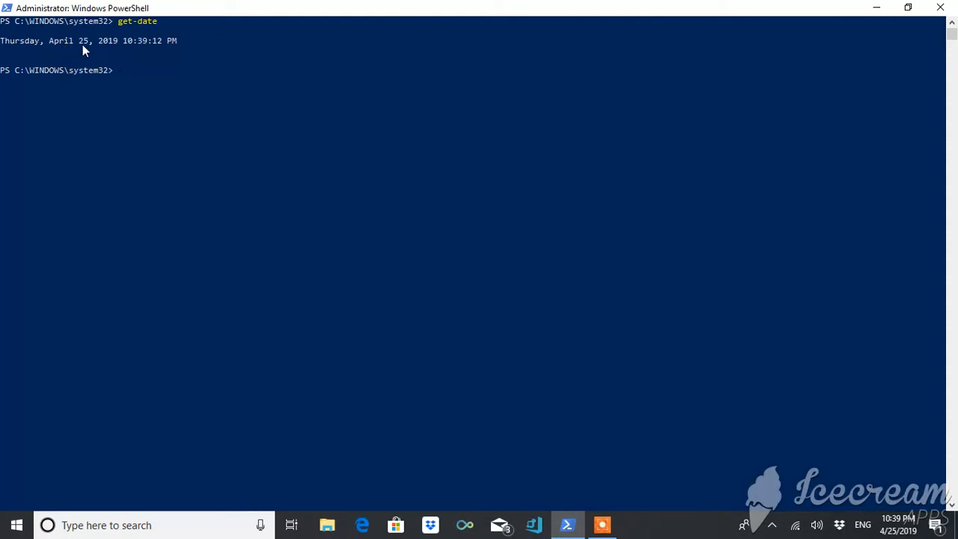
mouse_move(159, 46)
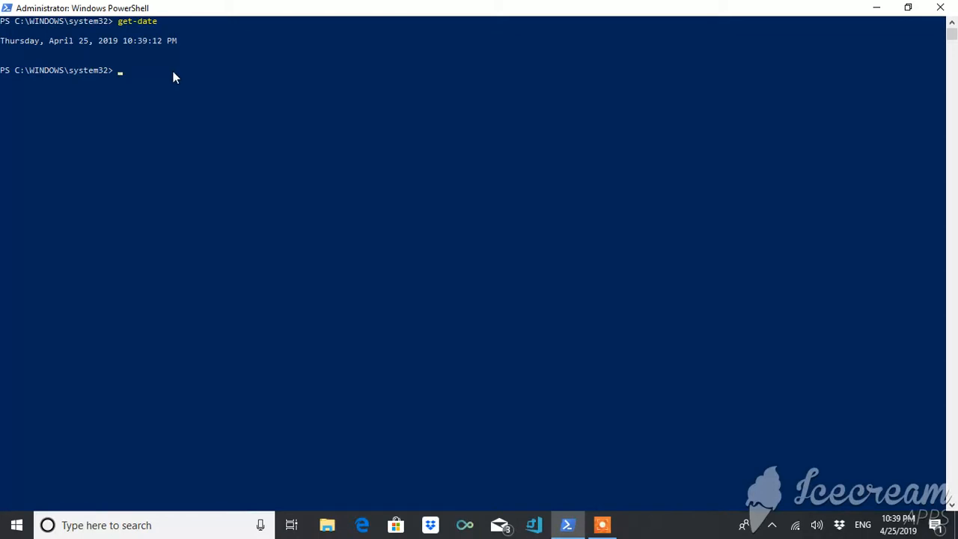
mouse_move(899, 524)
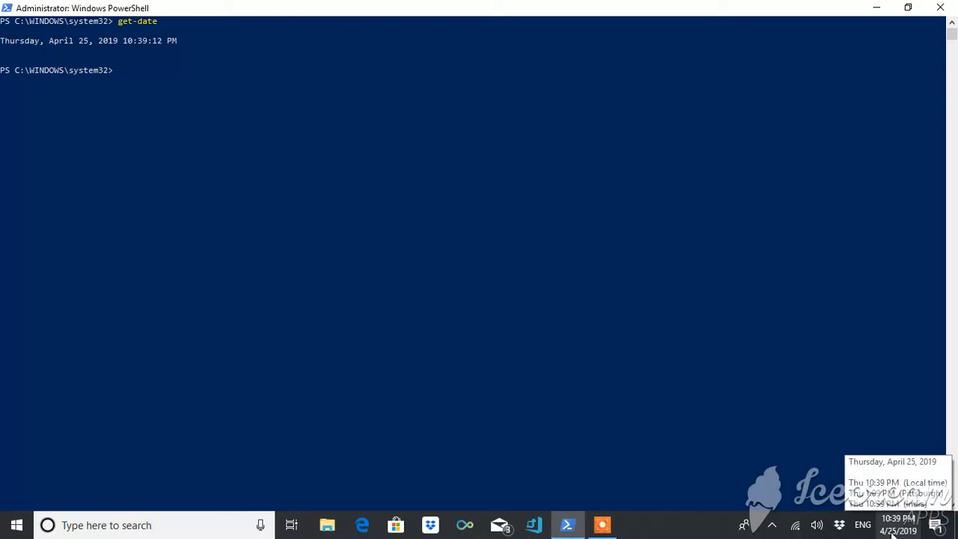
mouse_move(820, 352)
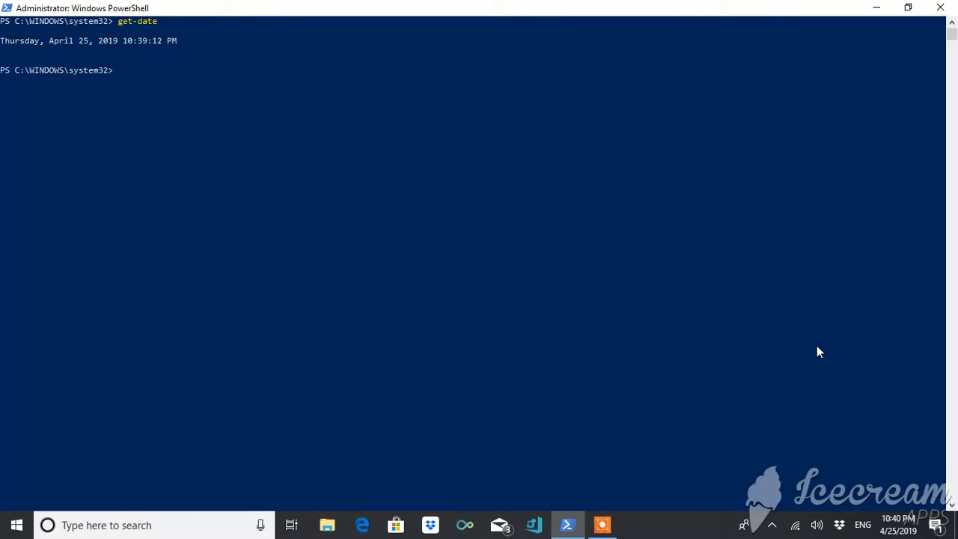
Step: Store the current date in $date and recall the variable
type("get-date")
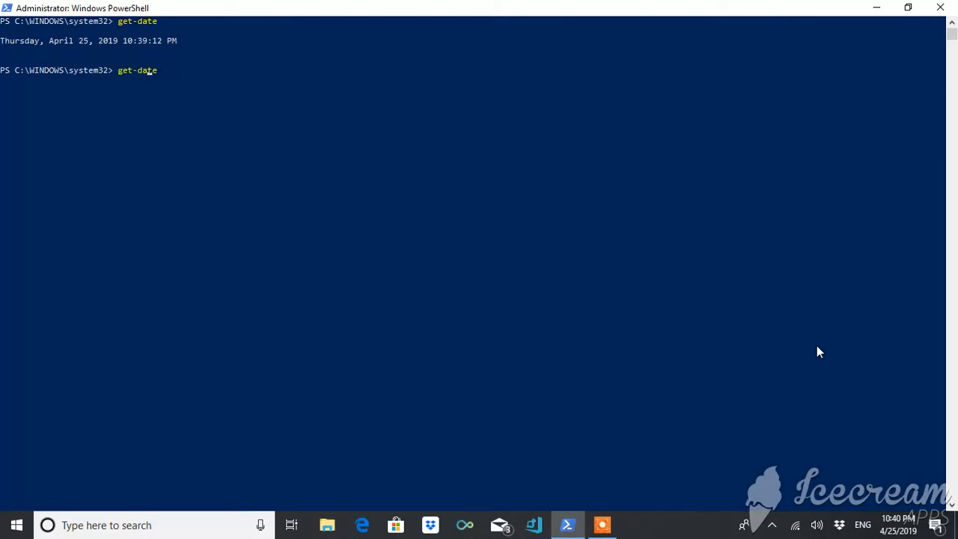
type("$")
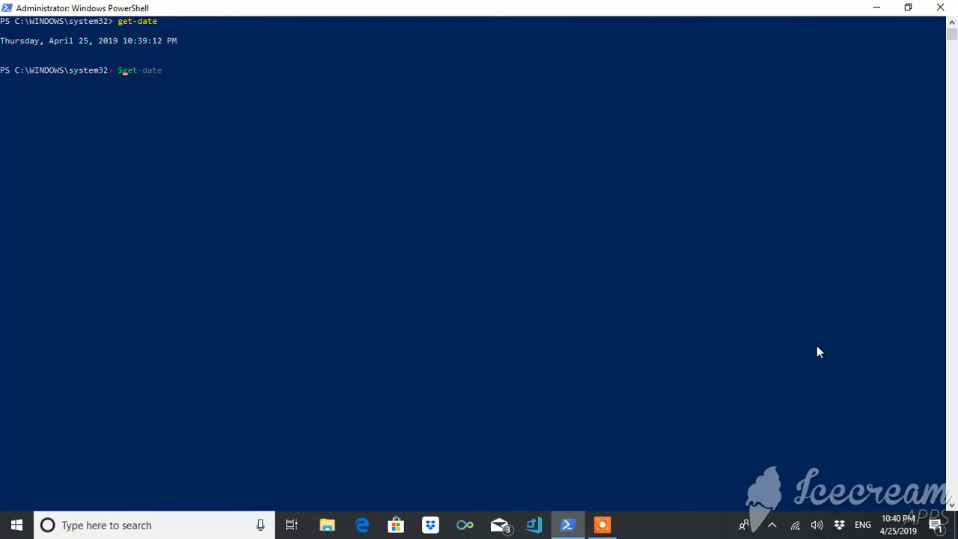
type("date")
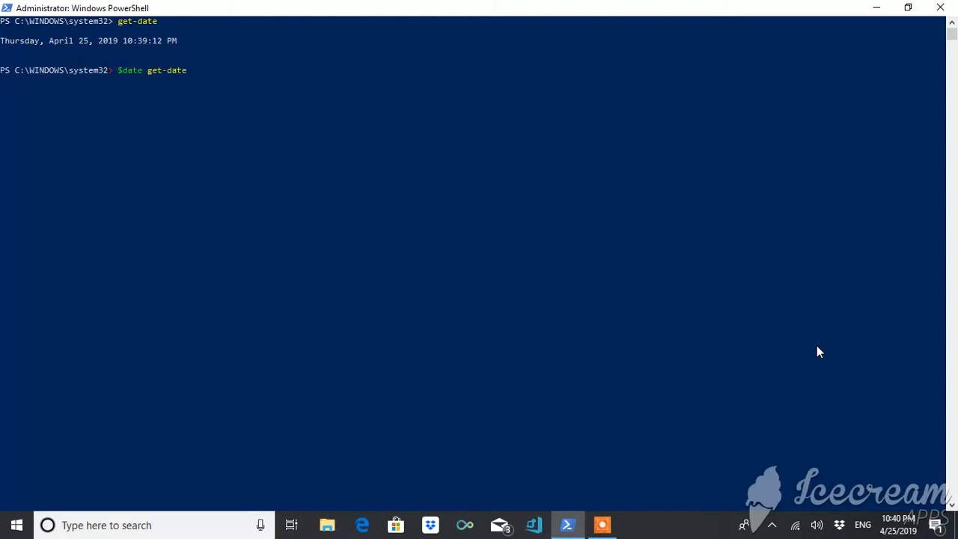
type("=")
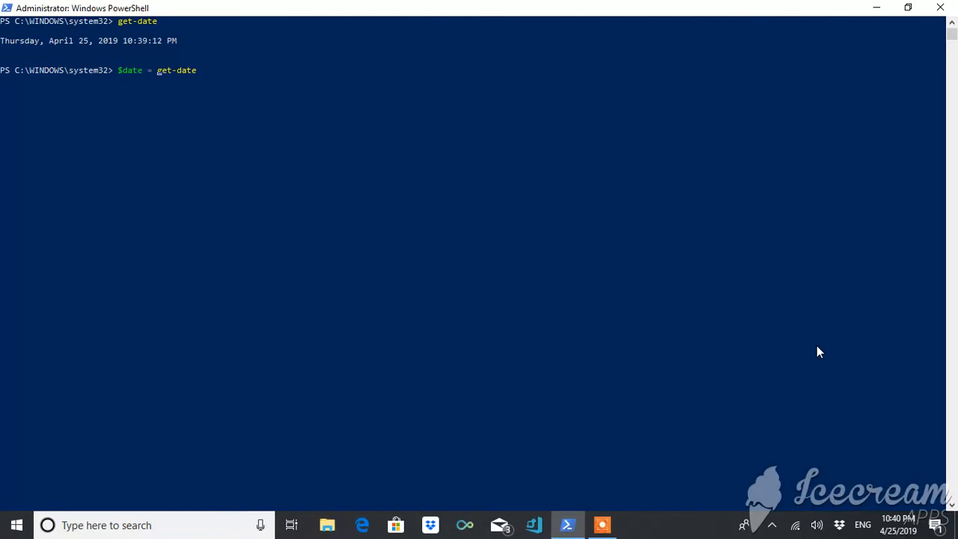
key("Return")
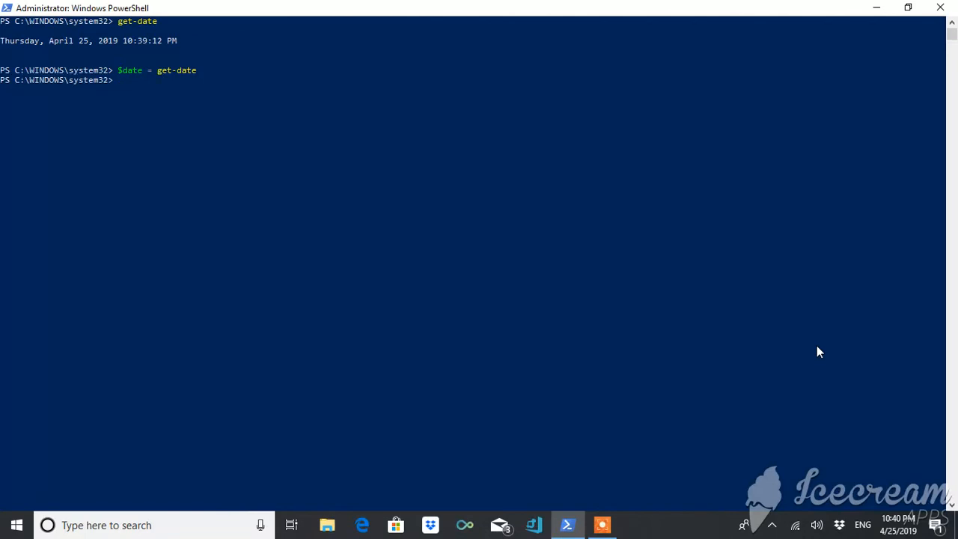
type("$date")
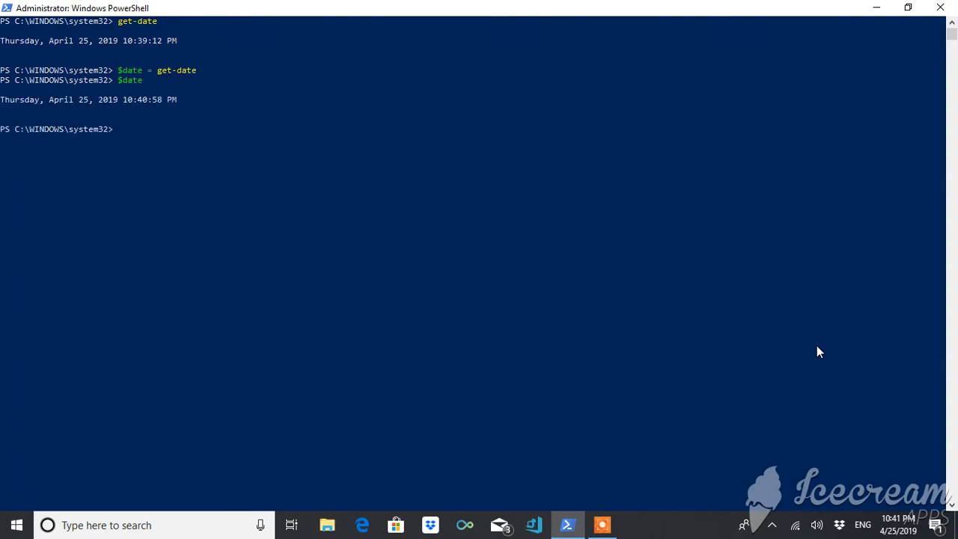
Step: List $date's members with gm, select the System.DateTime type name, and clear with cls
type("$date")
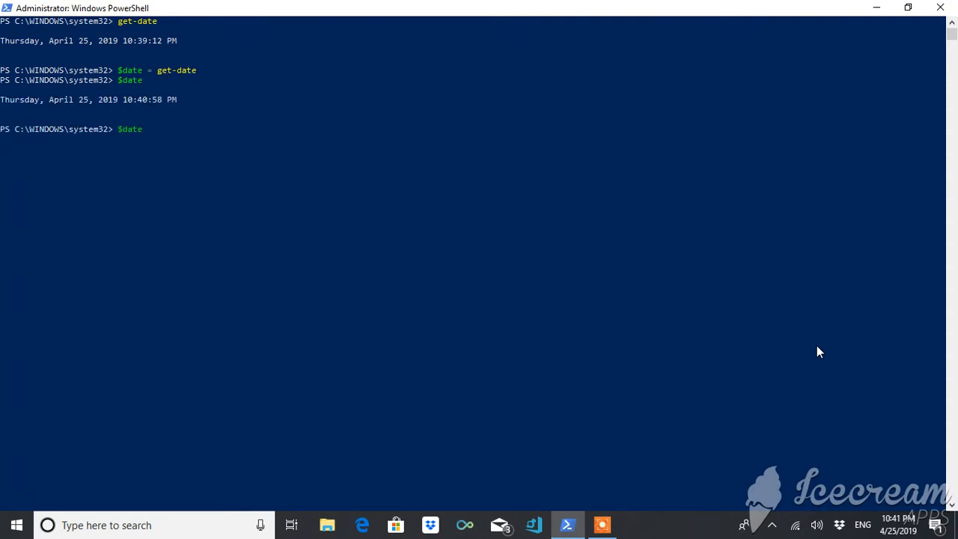
type("| gm")
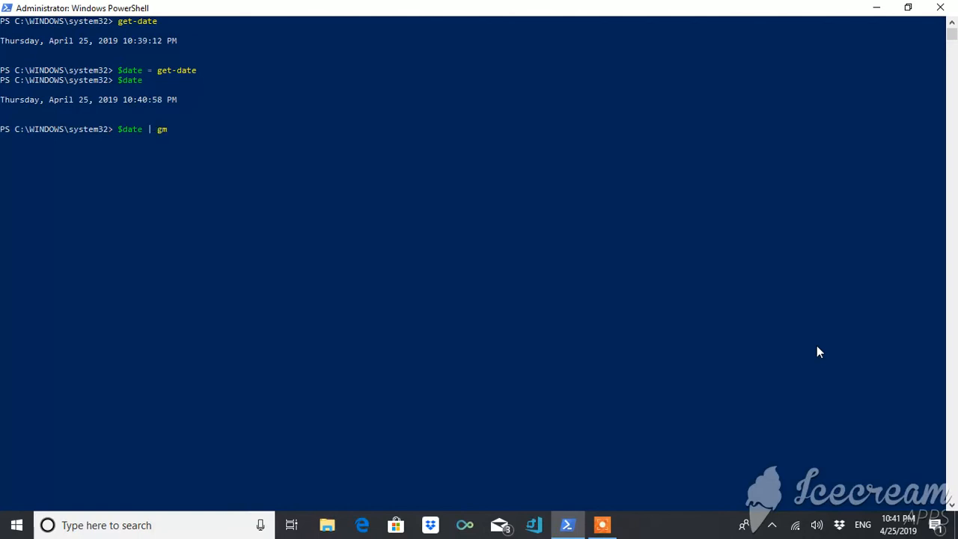
key("Return")
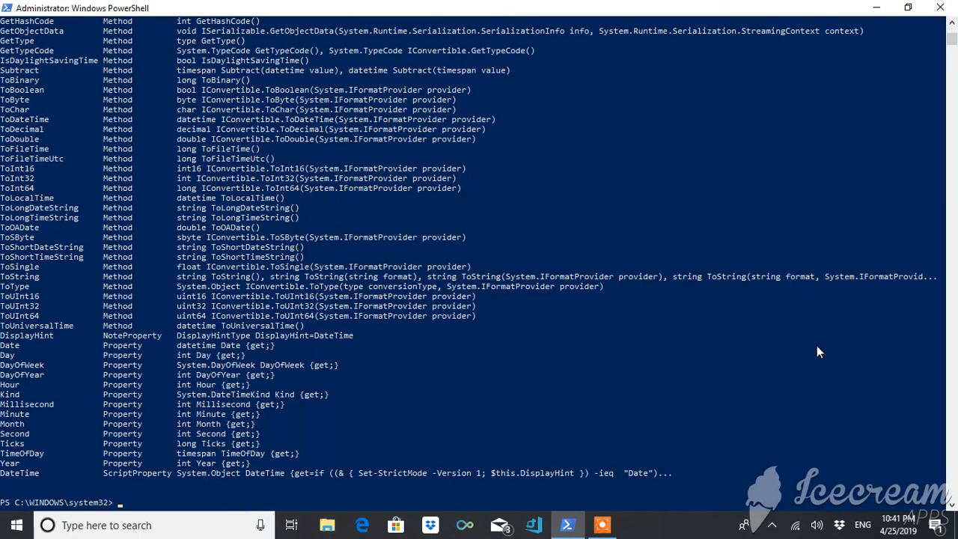
scroll("up", 3)
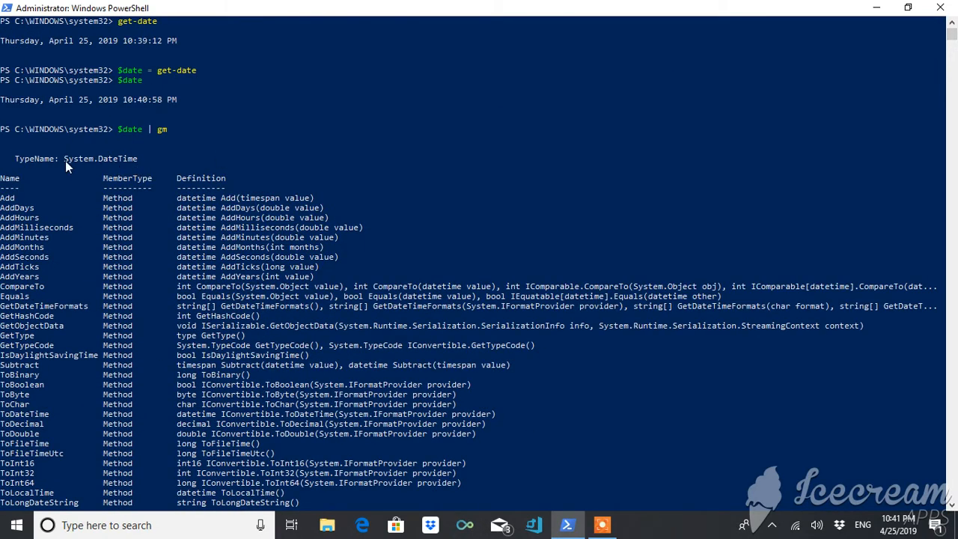
double_click(100, 159)
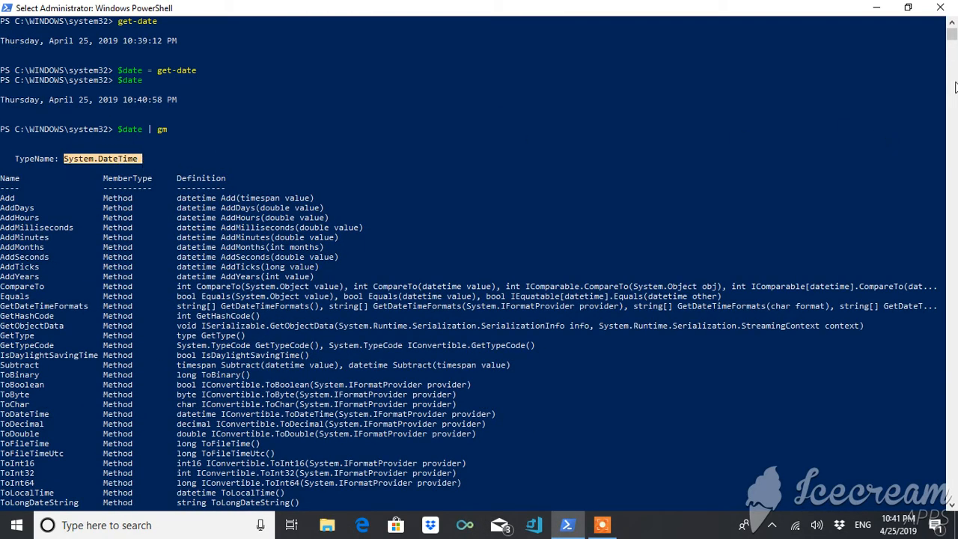
scroll("down", 3)
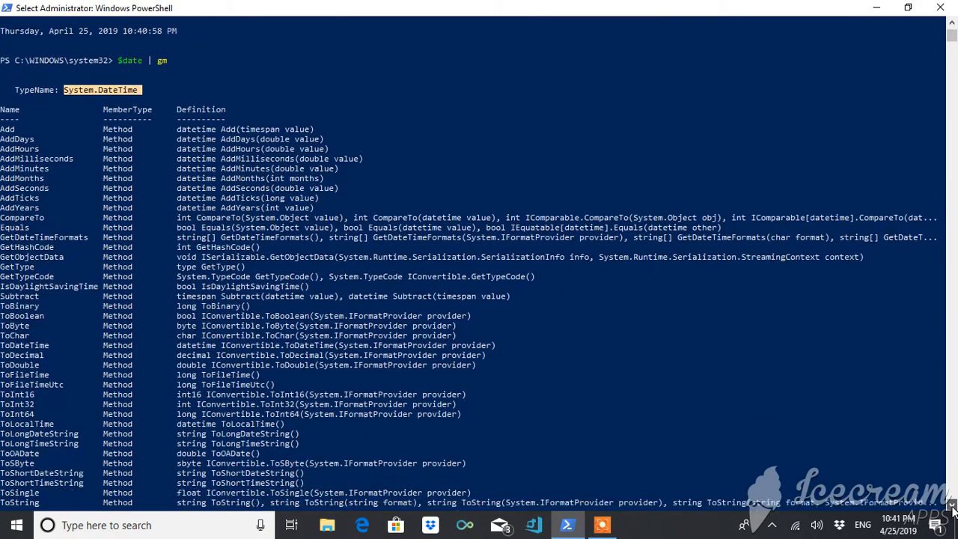
scroll("down", 3)
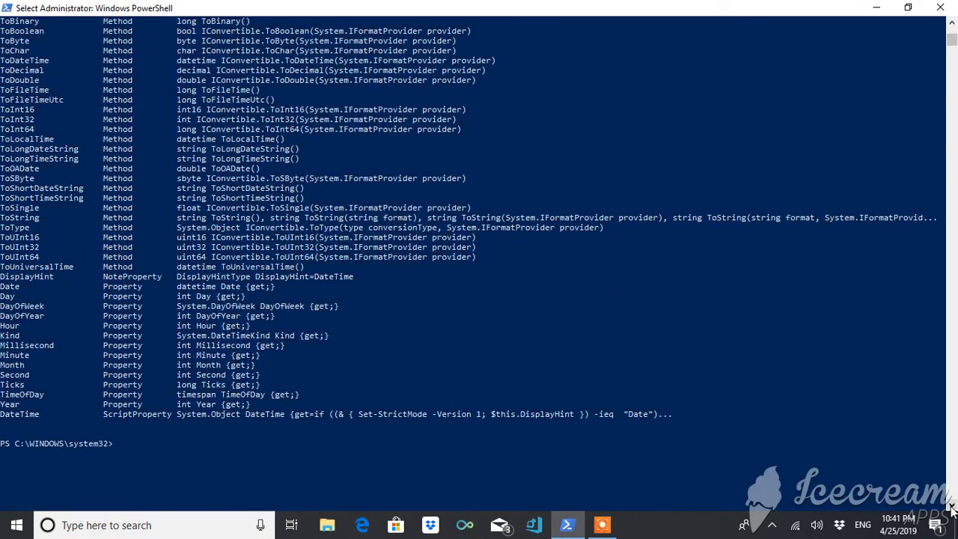
type("cls")
type("$date")
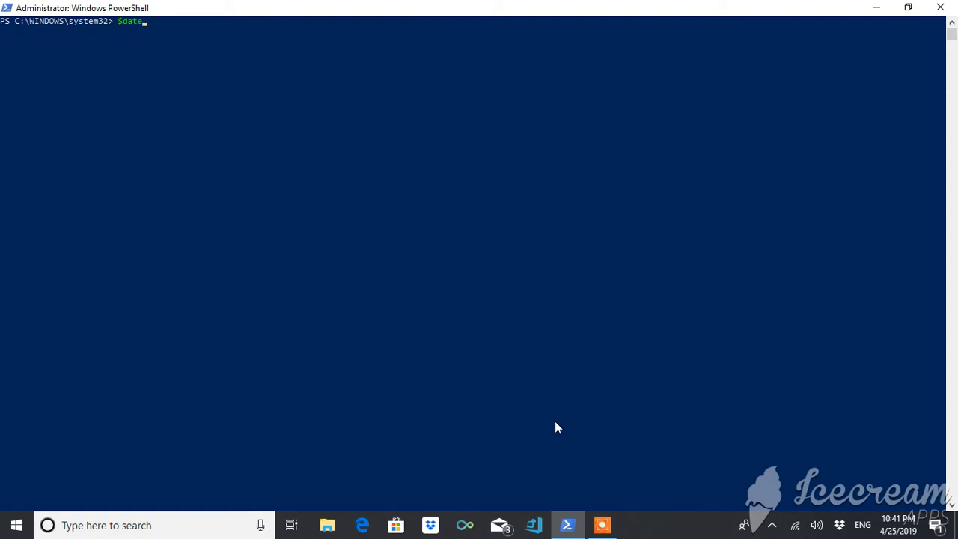
mouse_move(898, 524)
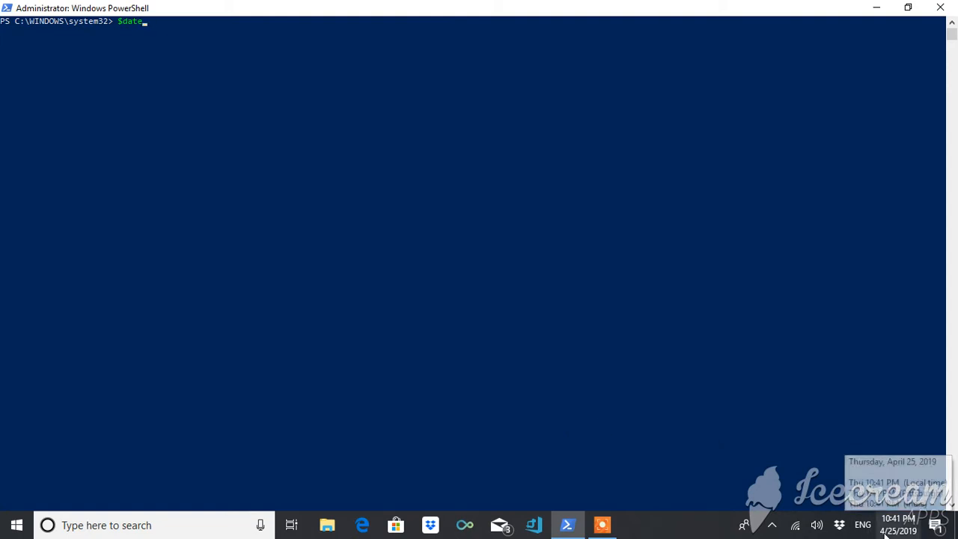
mouse_move(869, 474)
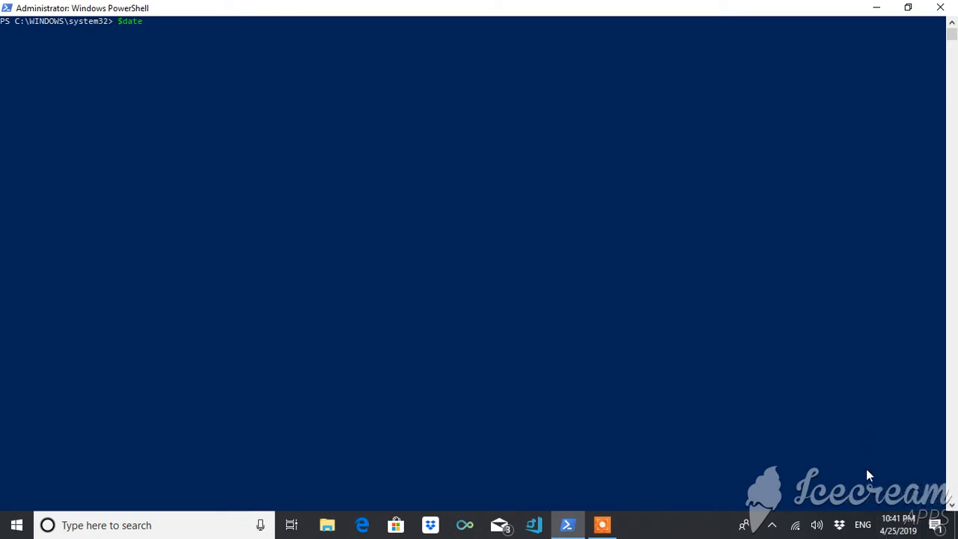
mouse_move(480, 171)
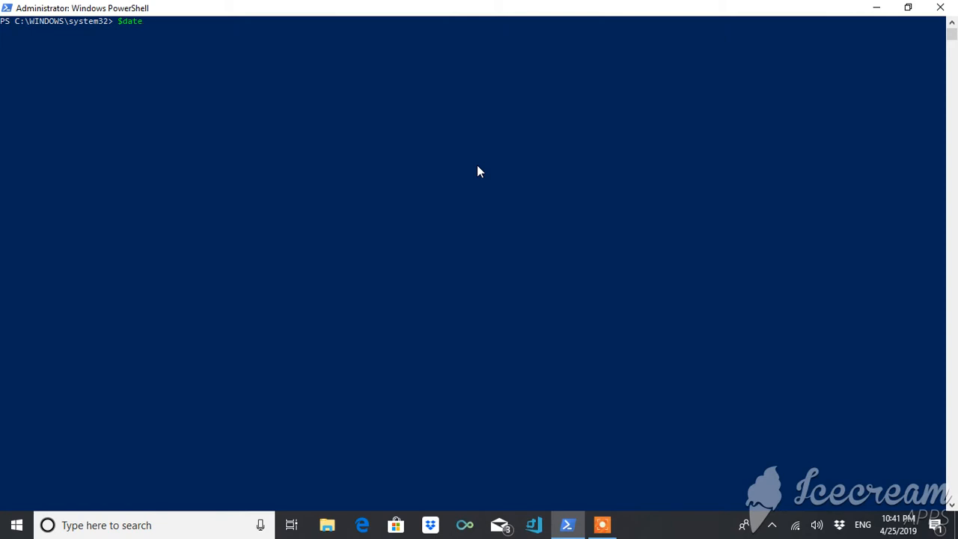
Step: Discard the partially typed $date, leaving an empty prompt
key("Backspace")
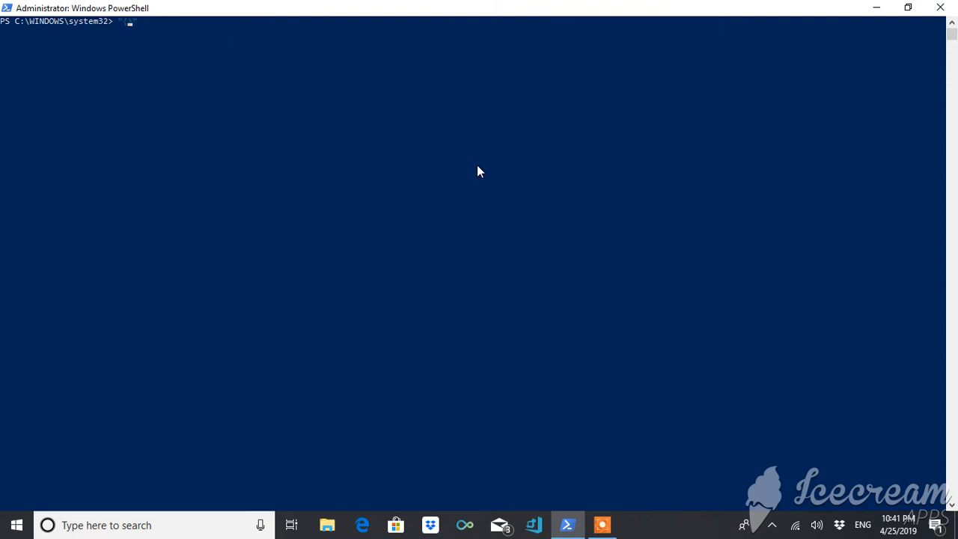
Step: Format $date with "{0:d}" -f [DateTime] to print the short date 4/25/2019
type("{0:d}\"")
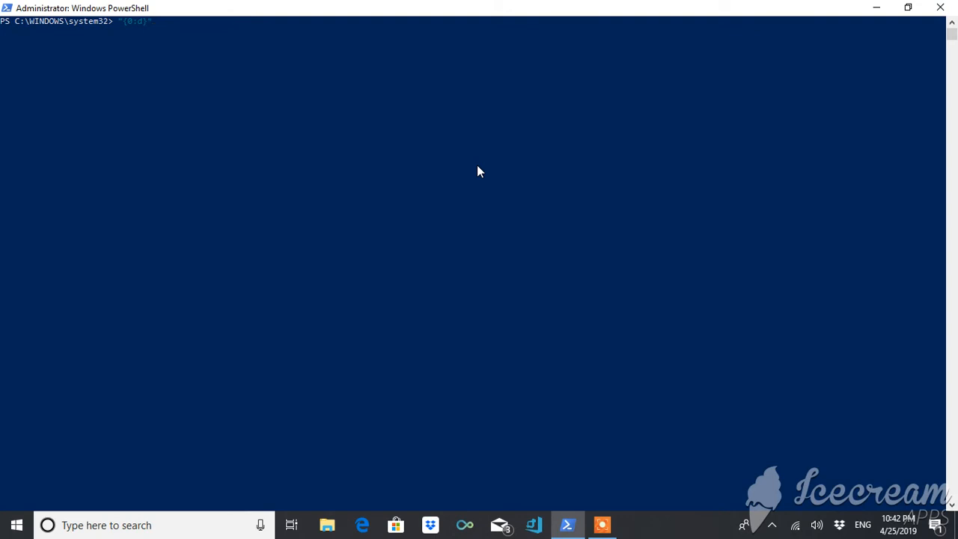
type("-f")
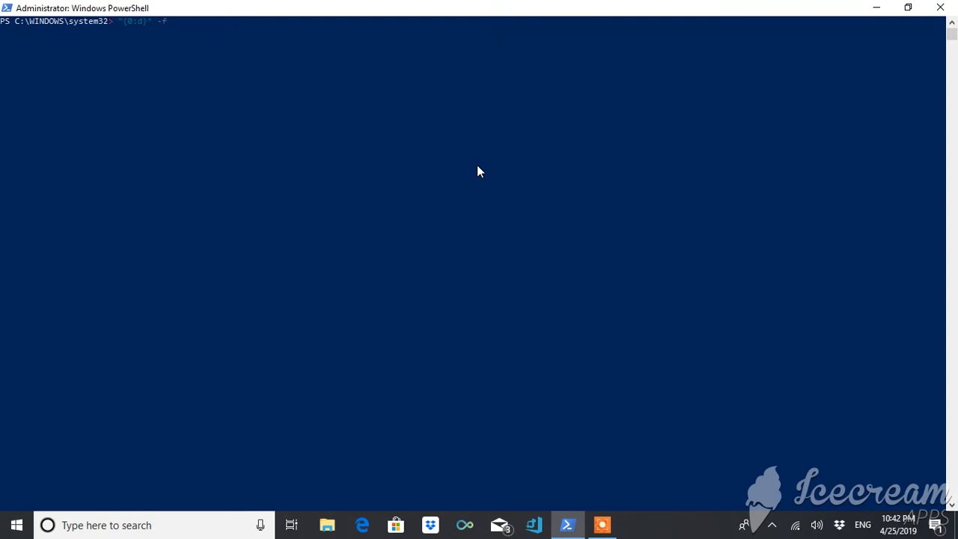
type("[")
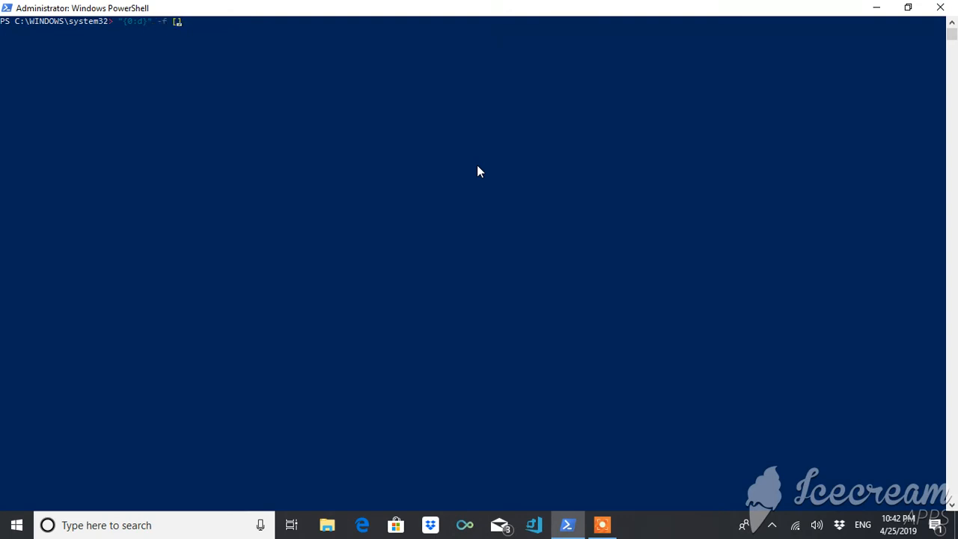
type("DAtet]")
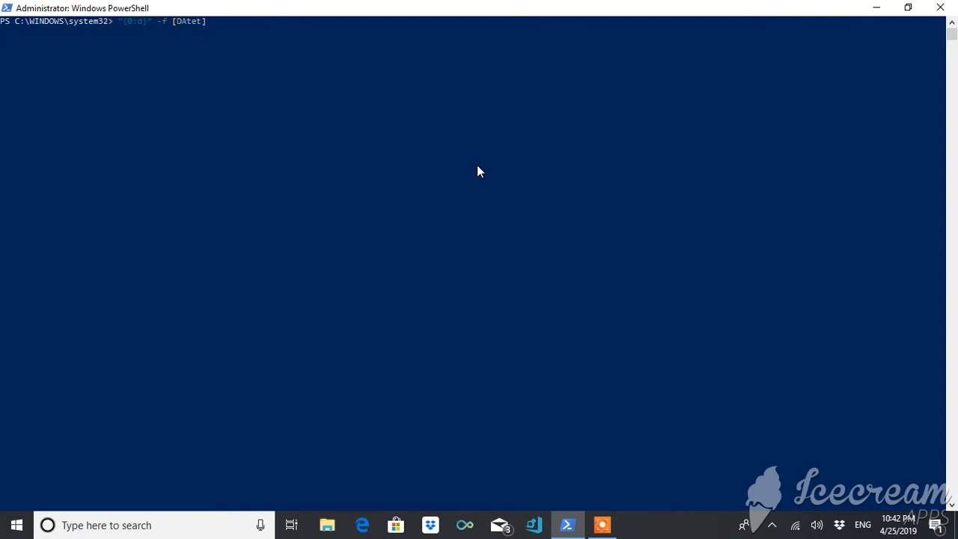
type("ime")
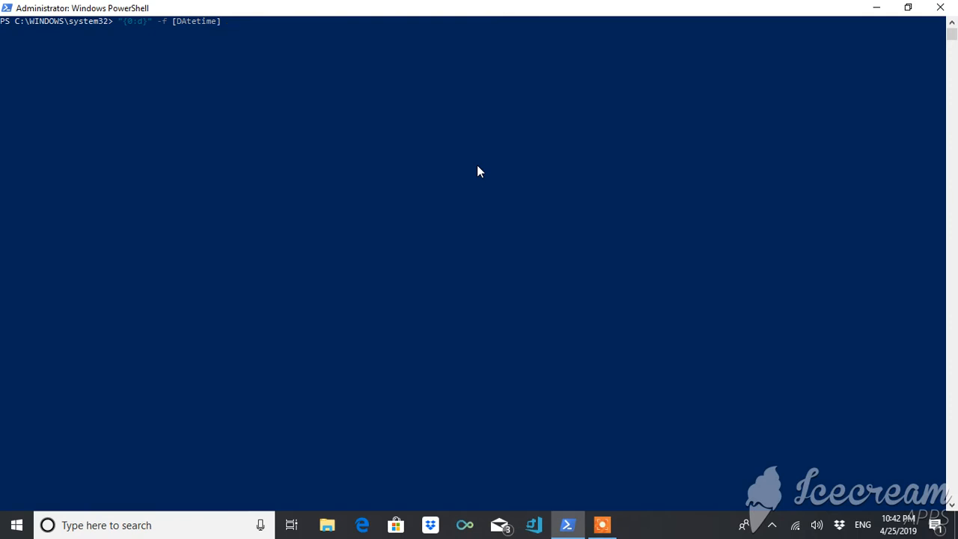
type(" $date")
key("Return")
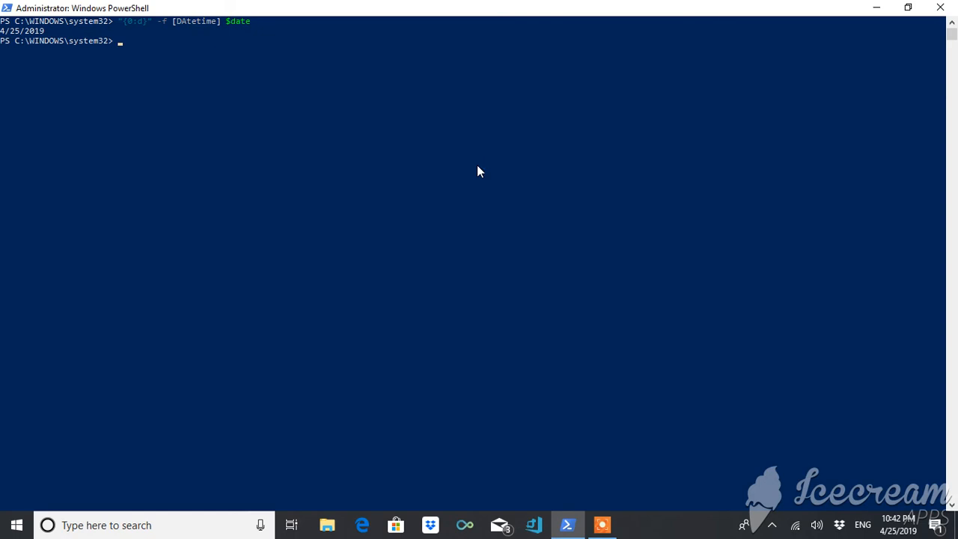
mouse_move(530, 376)
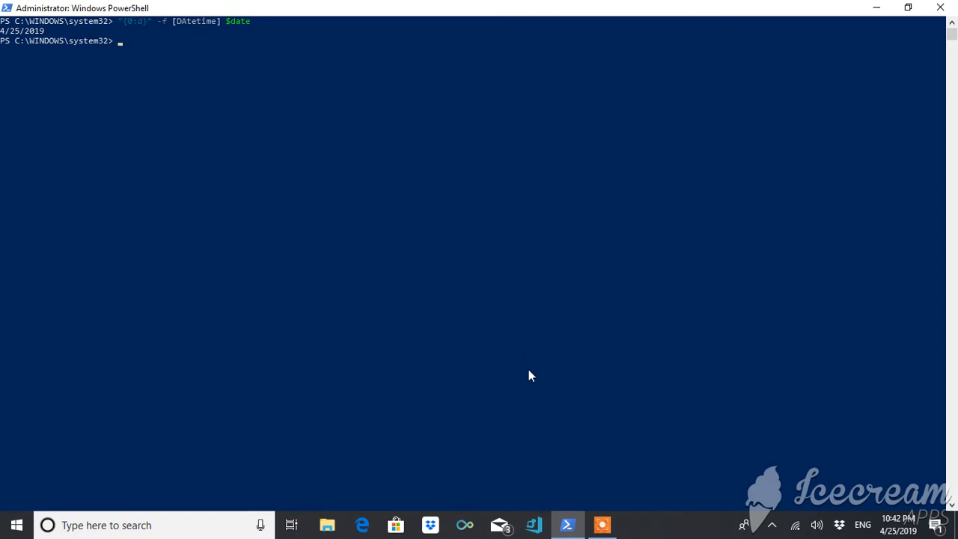